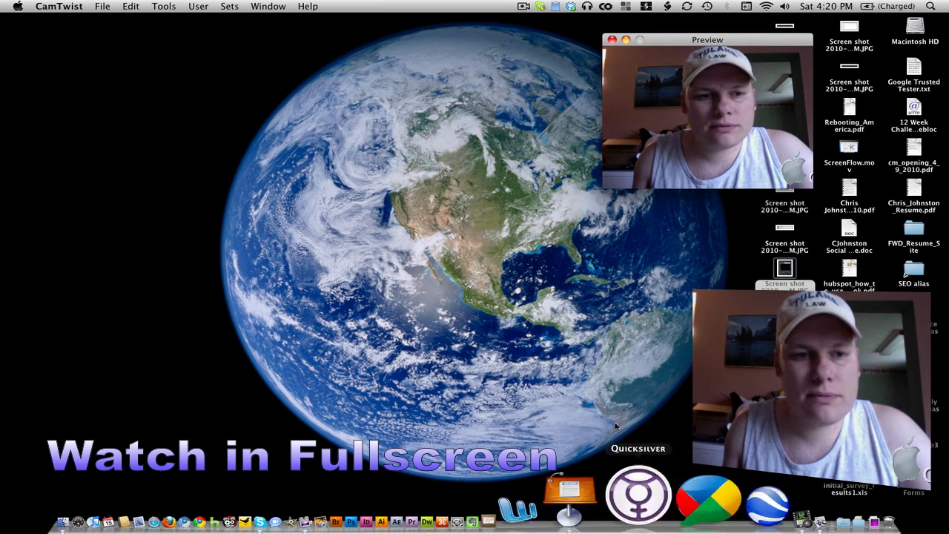
Step: Bring the main Cam Twist window forward and move the Preview window to the lower right
click(269, 6)
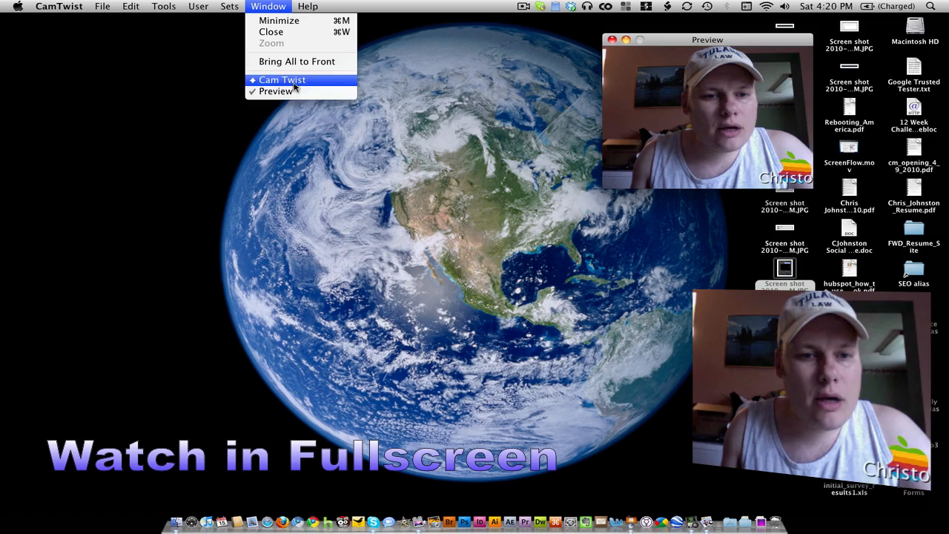
click(281, 80)
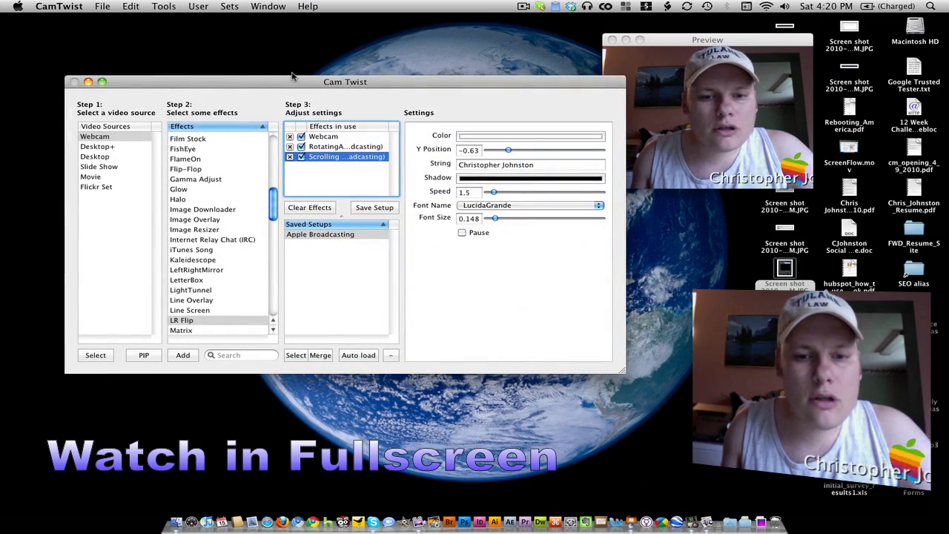
drag(344, 82, 312, 39)
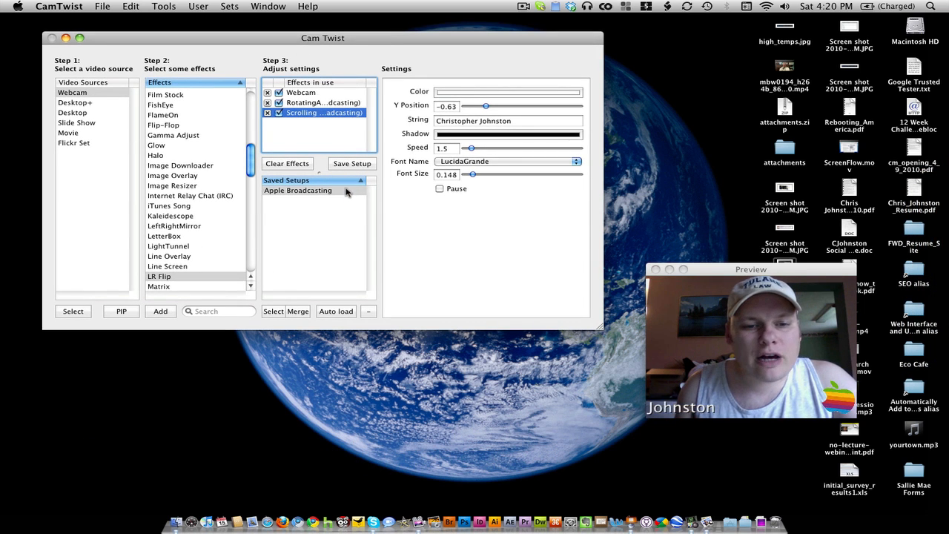
Step: Load the Apple Broadcasting setup and keep Built-in iSight as the Webcam effect's camera
click(297, 190)
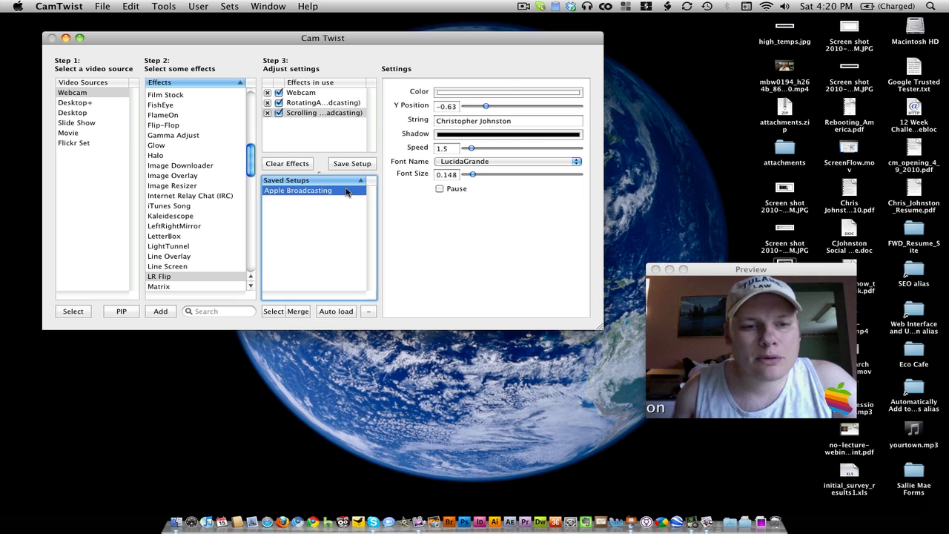
click(301, 92)
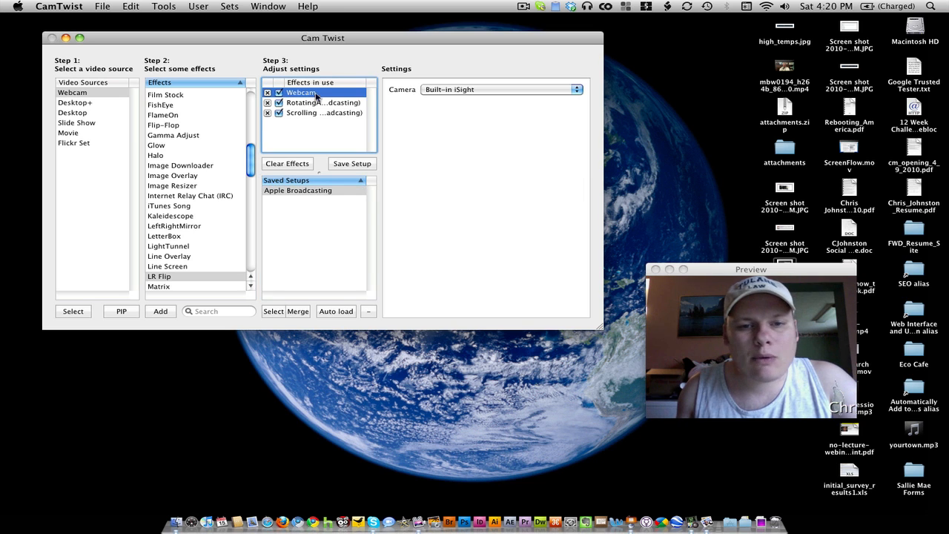
click(502, 89)
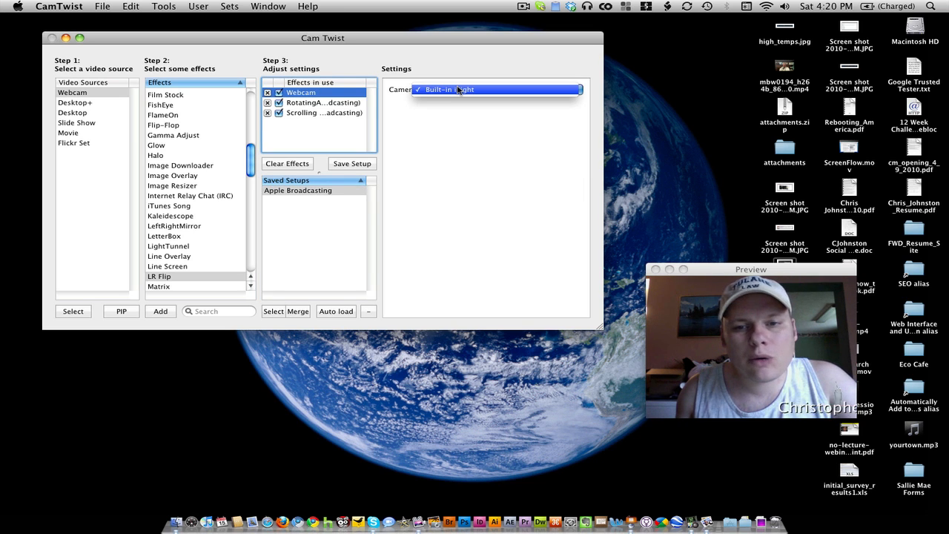
click(448, 89)
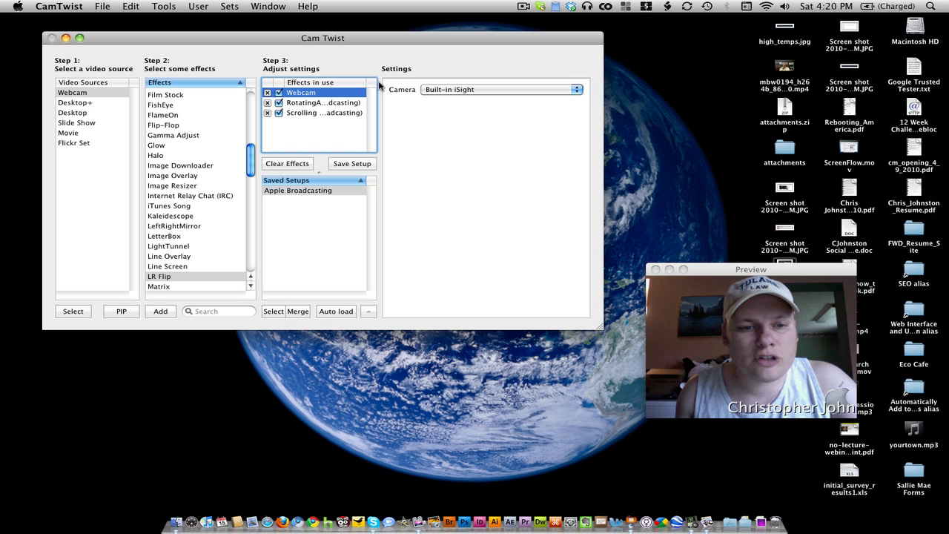
click(322, 102)
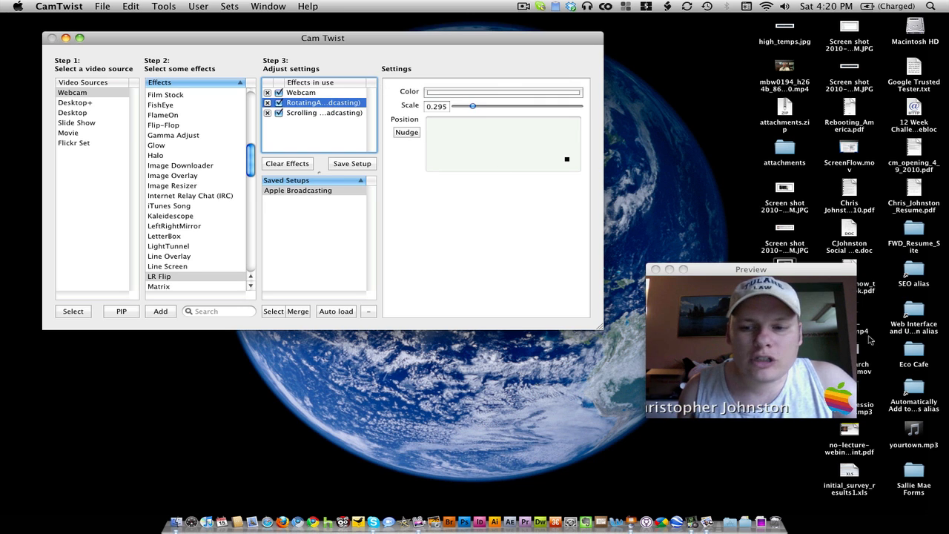
mouse_move(771, 362)
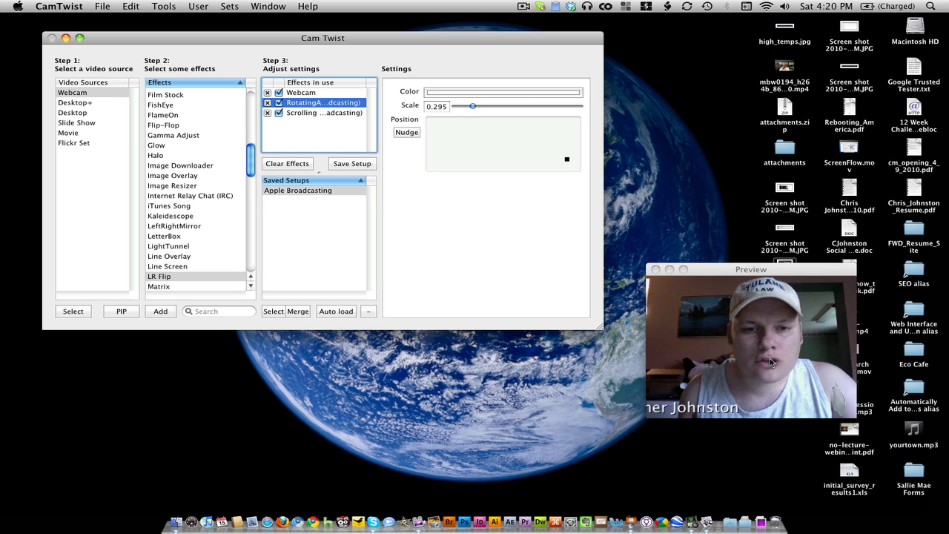
Step: Scale the RotatingApple logo down to about 0.22 and position it at the preview's top-left
drag(473, 107, 495, 107)
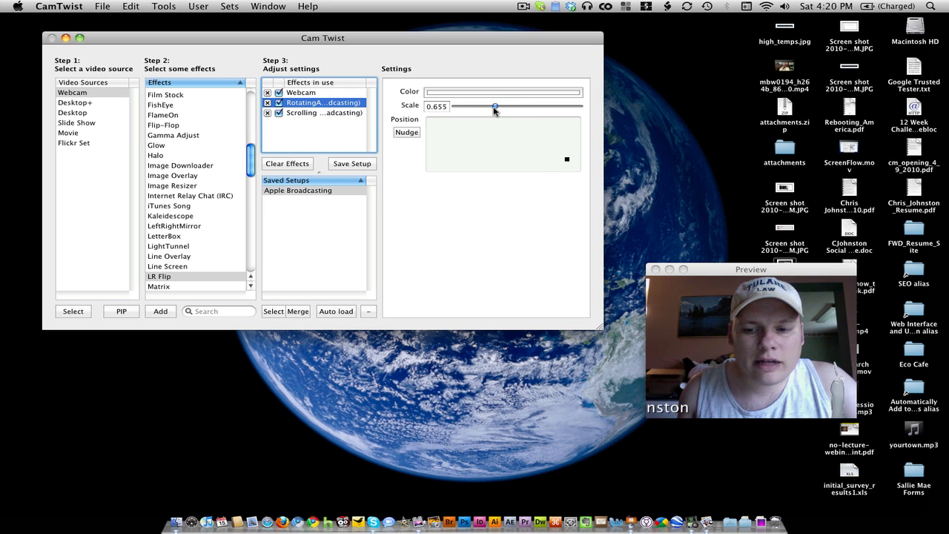
drag(495, 107, 467, 107)
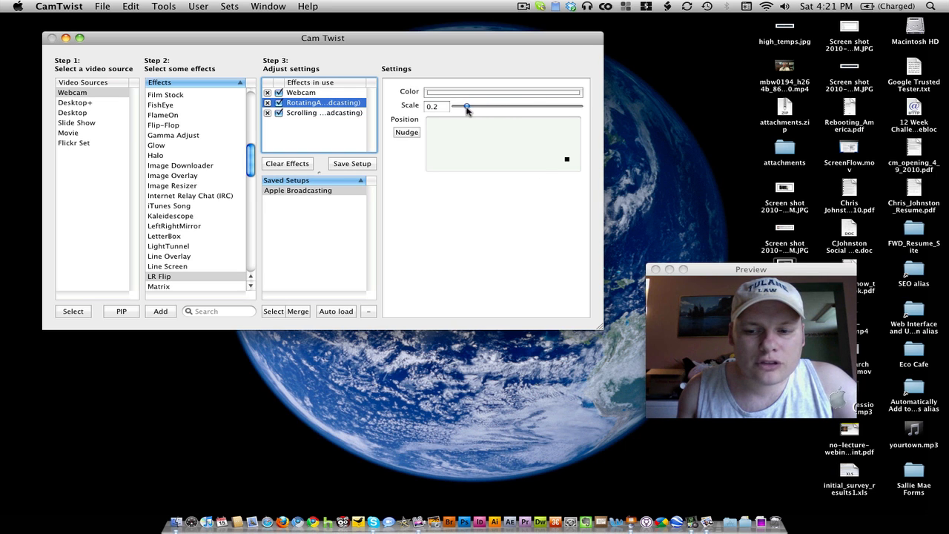
drag(468, 107, 469, 107)
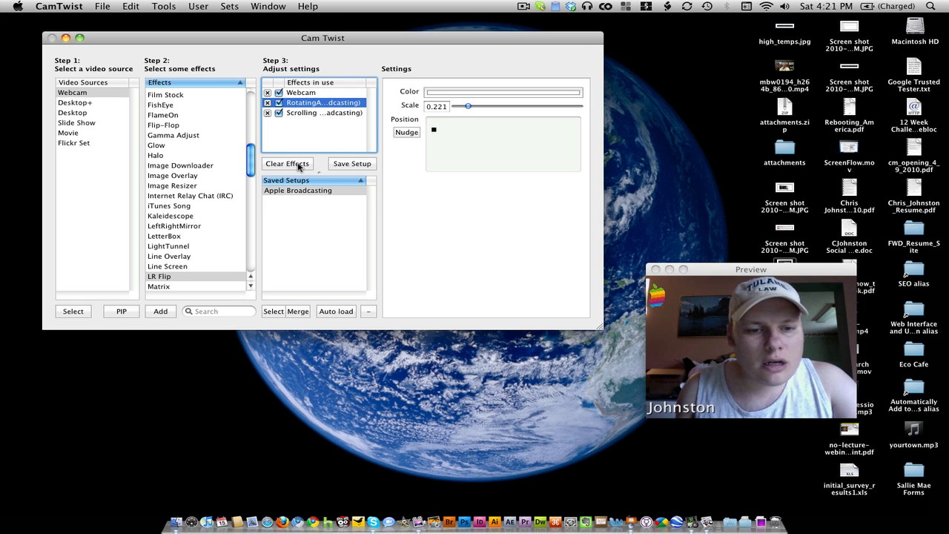
click(323, 113)
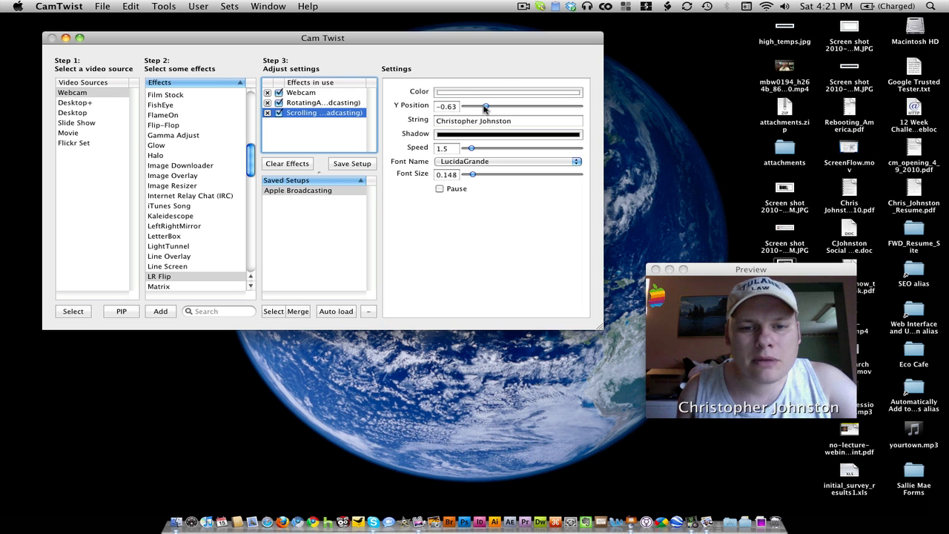
Step: Raise the Scrolling text's Y Position from -0.63 to about -0.46
drag(483, 106, 492, 107)
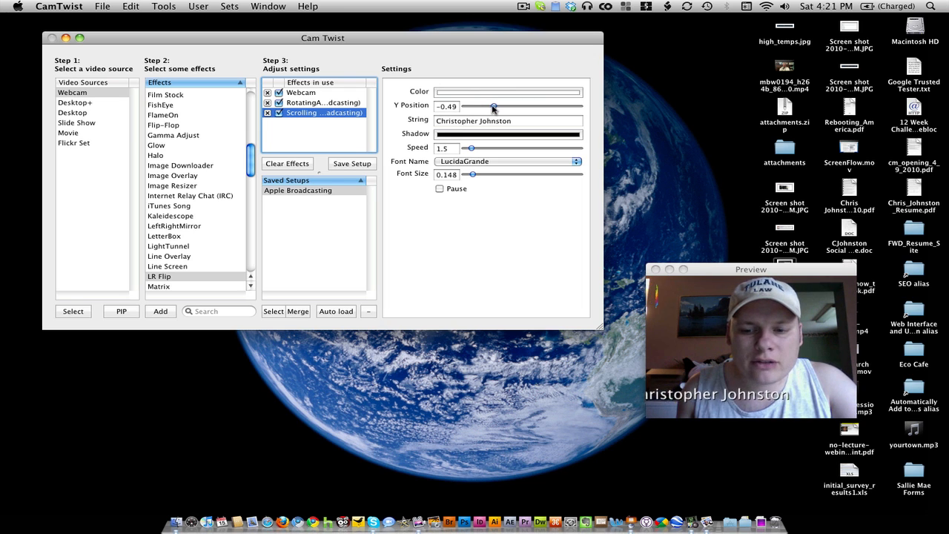
drag(492, 105, 495, 105)
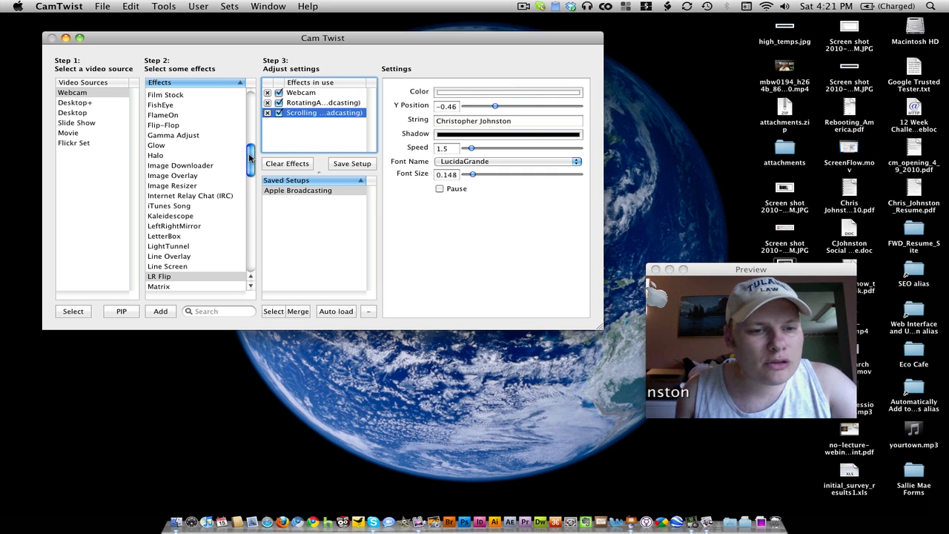
mouse_move(261, 261)
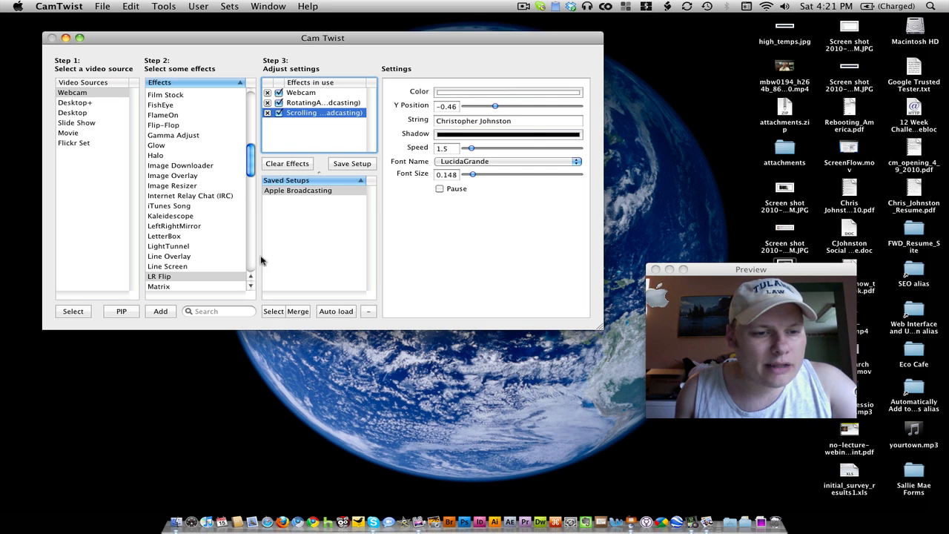
click(163, 236)
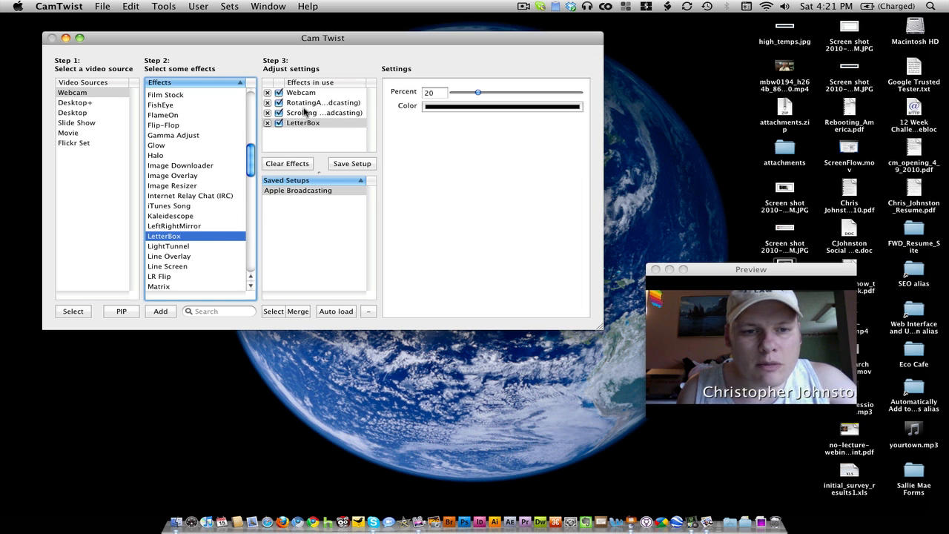
Step: Leave the LetterBox at 20 percent and return to the RotatingApple settings
click(324, 103)
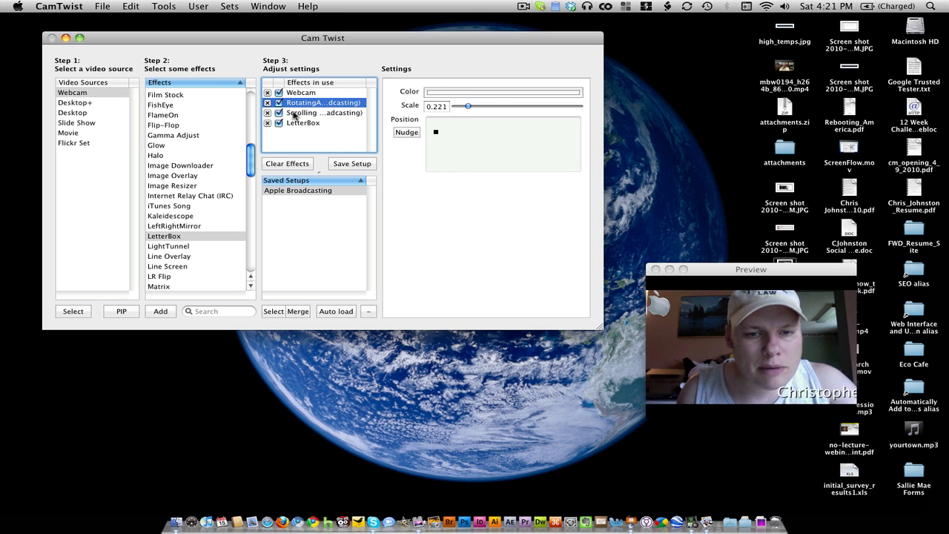
Step: Set the Scrolling text's Y Position to -0.50 and its Speed to about 1.94
click(324, 113)
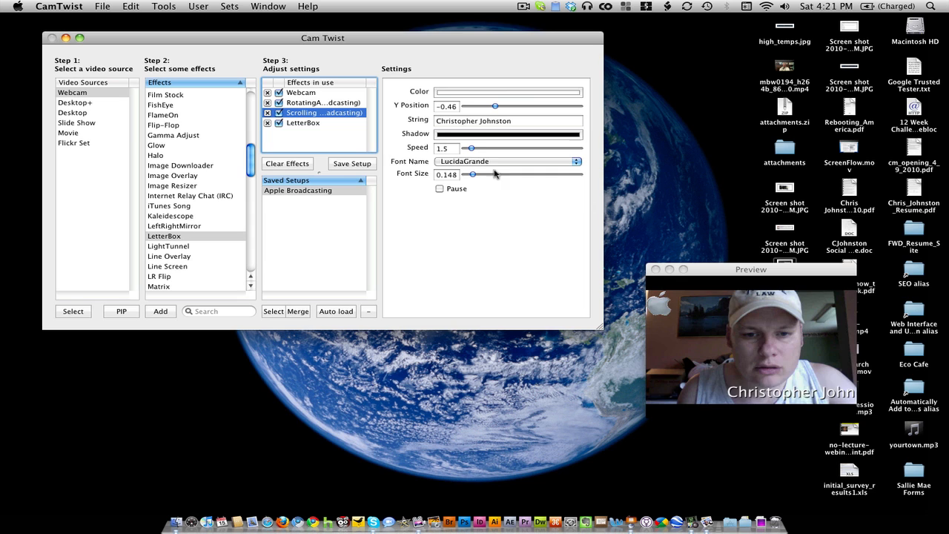
drag(496, 105, 492, 105)
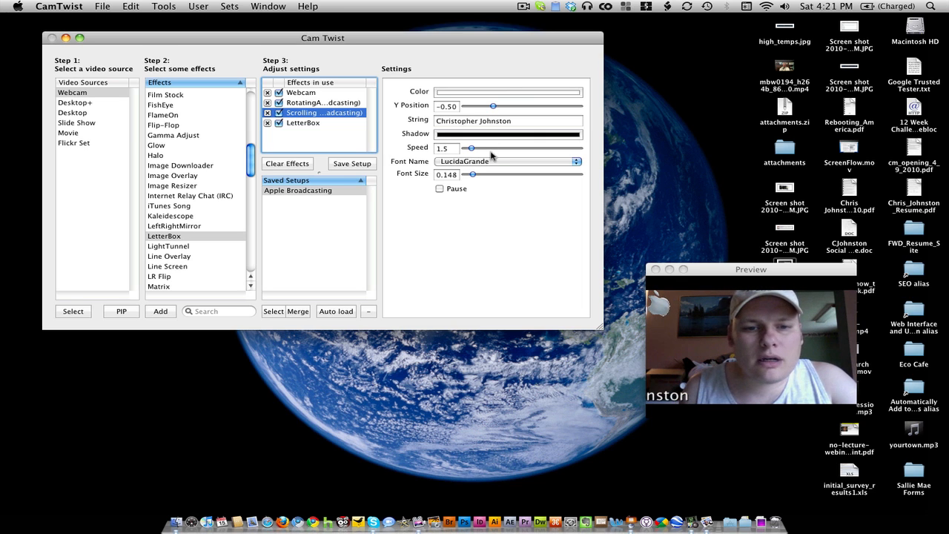
drag(468, 148, 493, 148)
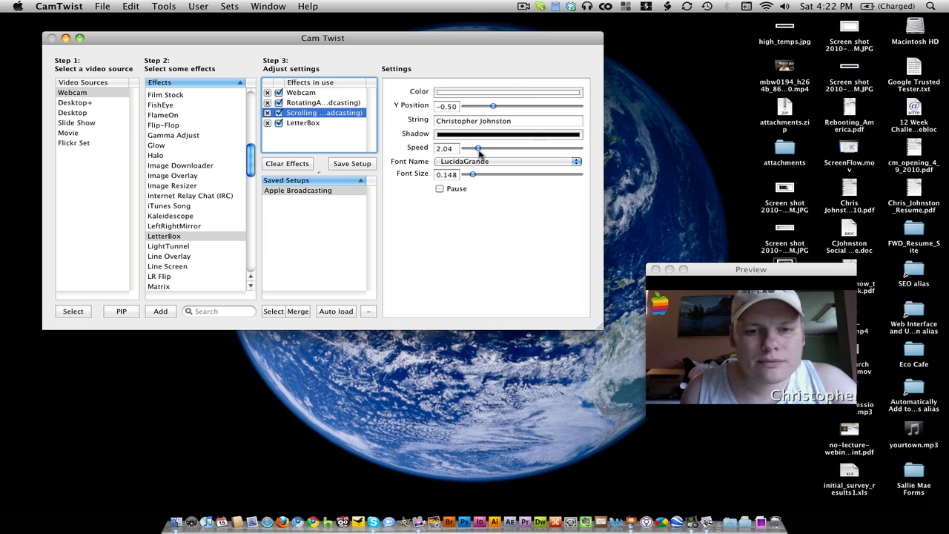
drag(481, 148, 478, 149)
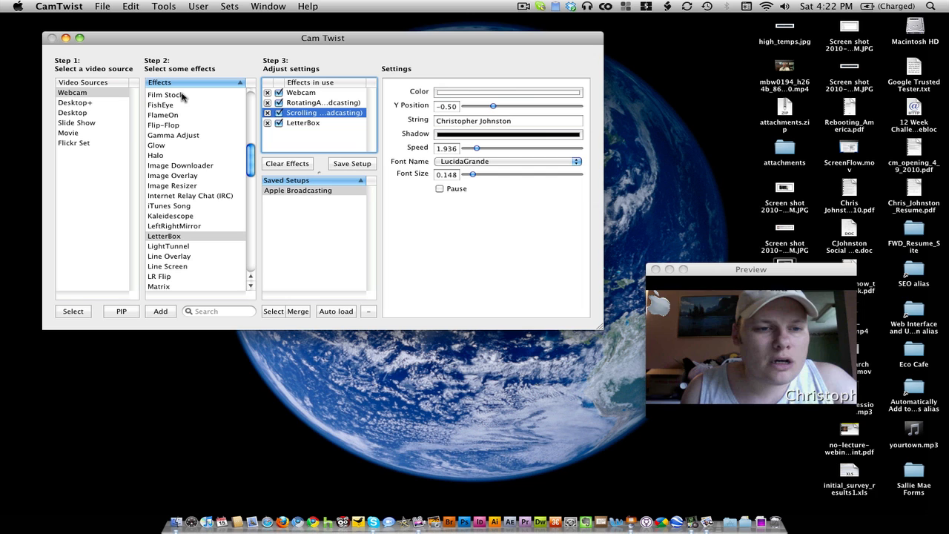
click(169, 95)
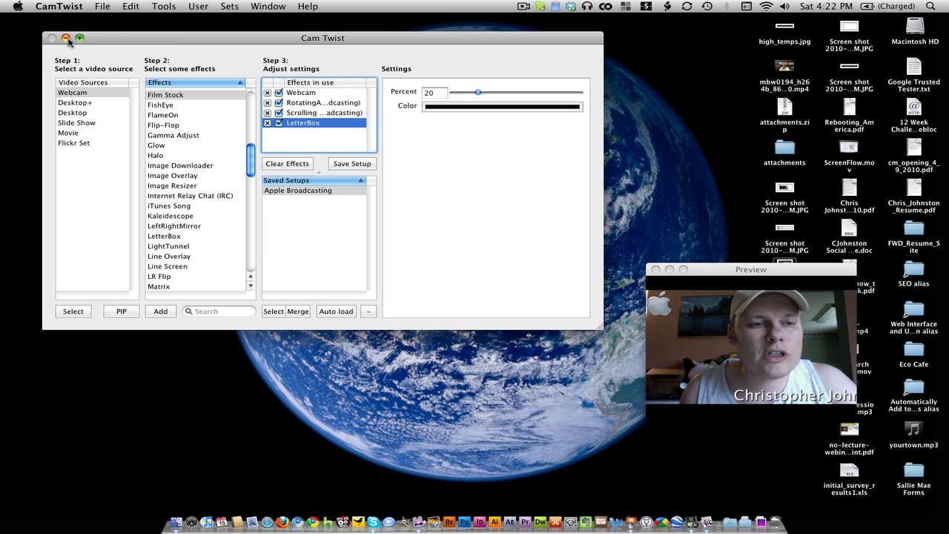
Step: Close the Cam Twist window, leaving only the webcam preview on the desktop
click(67, 38)
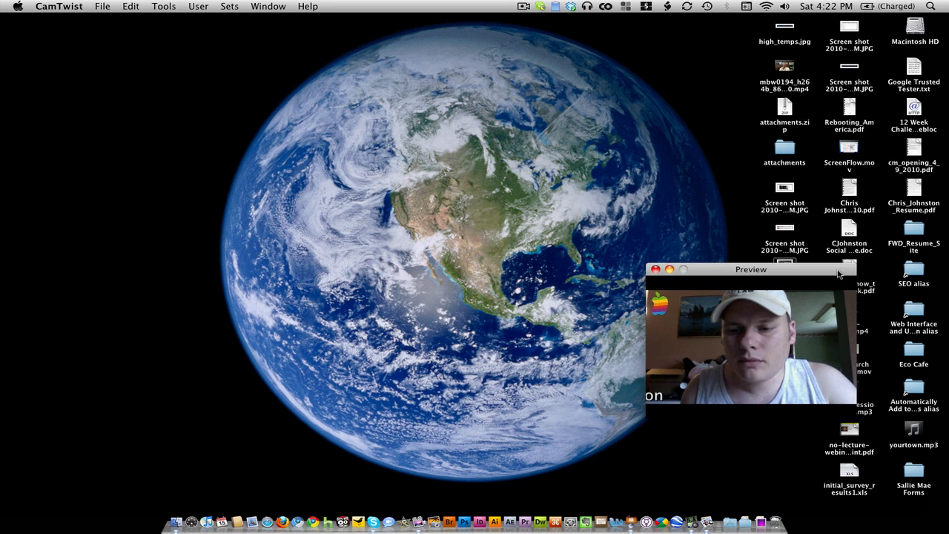
Step: Drag the Preview window toward the bottom centre of the screen
drag(751, 270, 651, 337)
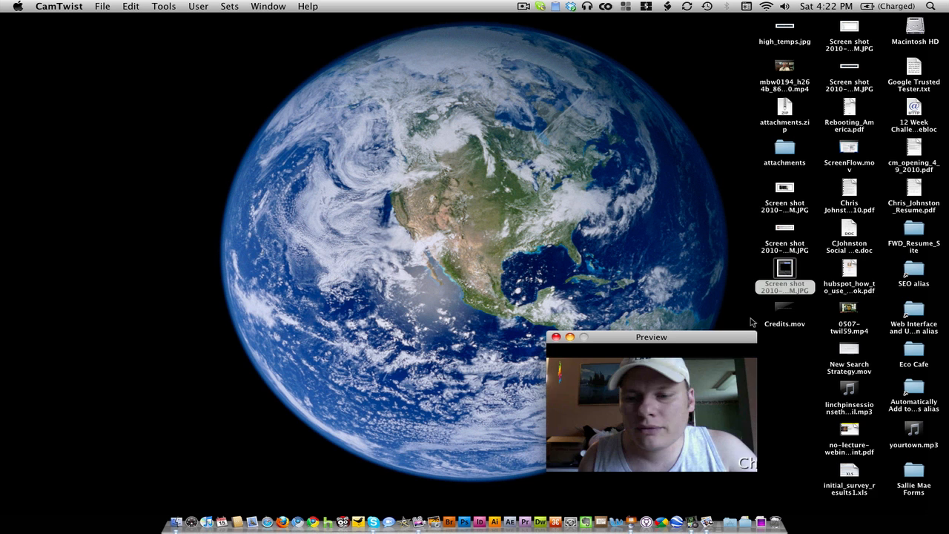